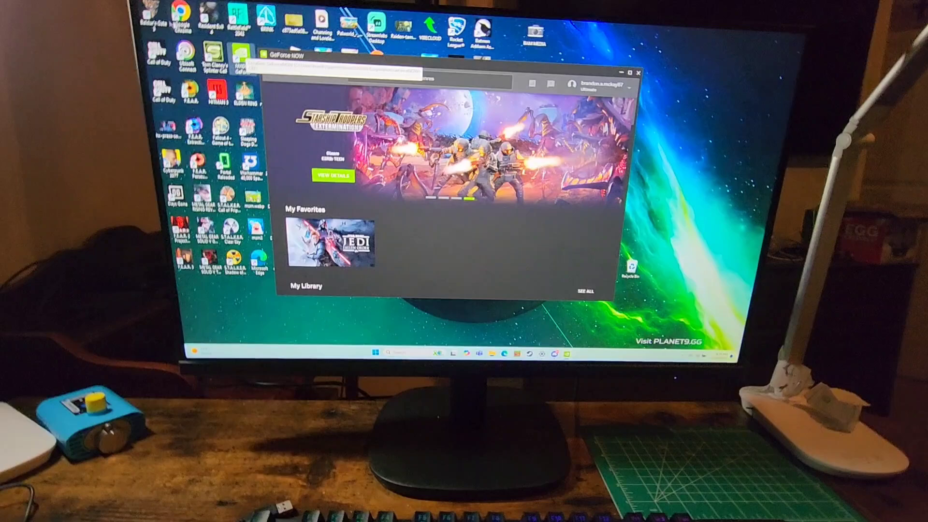
pyautogui.scroll(-3)
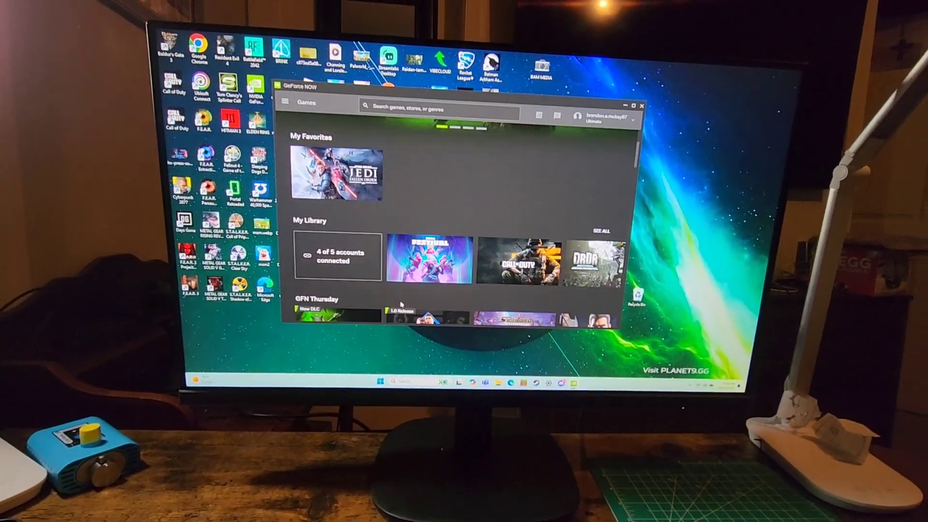